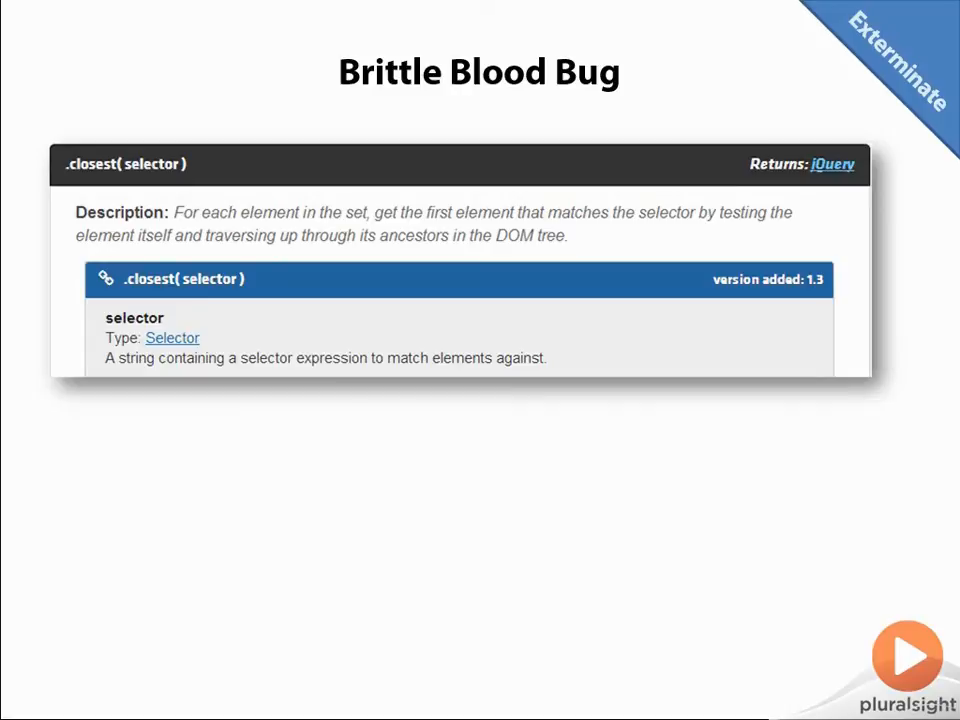
Advance from the .closest(selector) slide to brittle-blood.html in Visual Studio.
{"action": "left_click", "coordinate": [908, 658]}
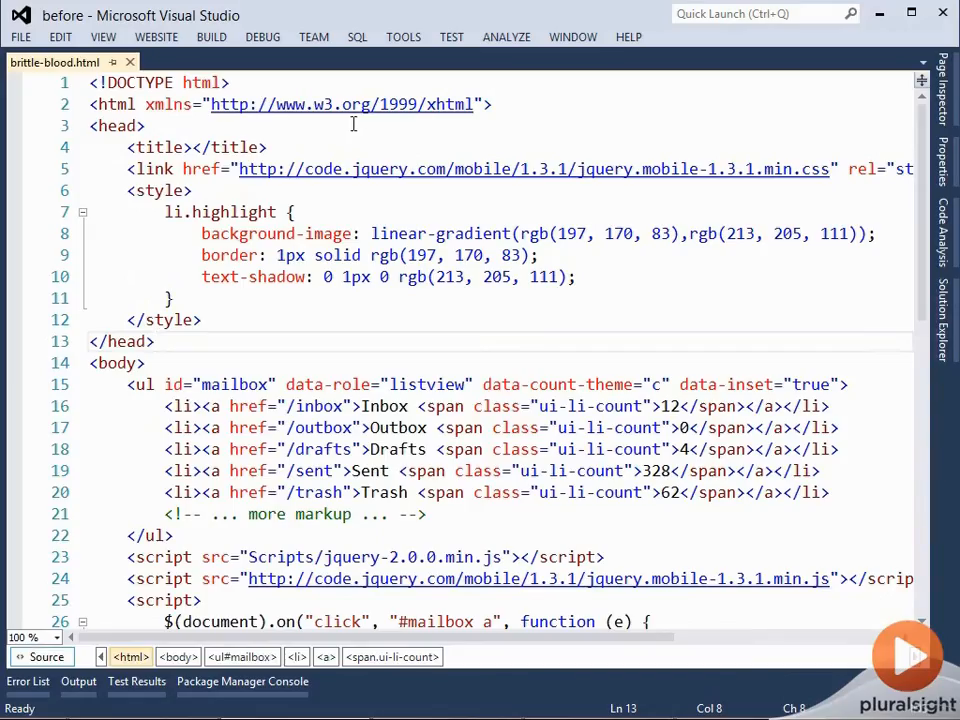
{"action": "mouse_move", "coordinate": [344, 124]}
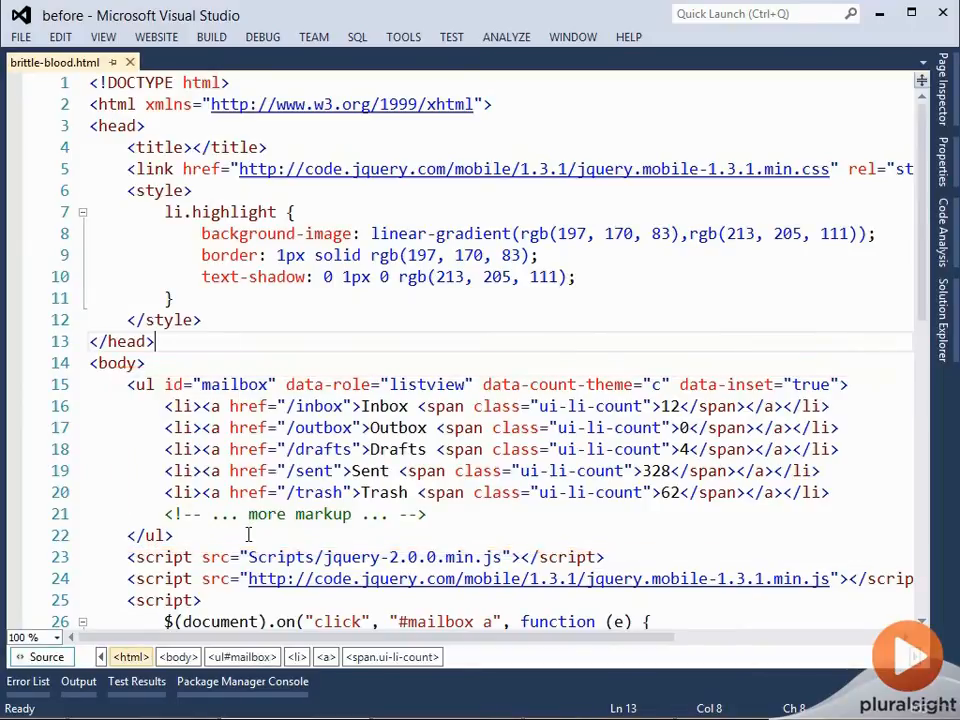
Scroll brittle-blood.html to the $(document).on("click") handler using $(this).parent().
{"action": "scroll", "scroll_direction": "down", "scroll_amount": 3}
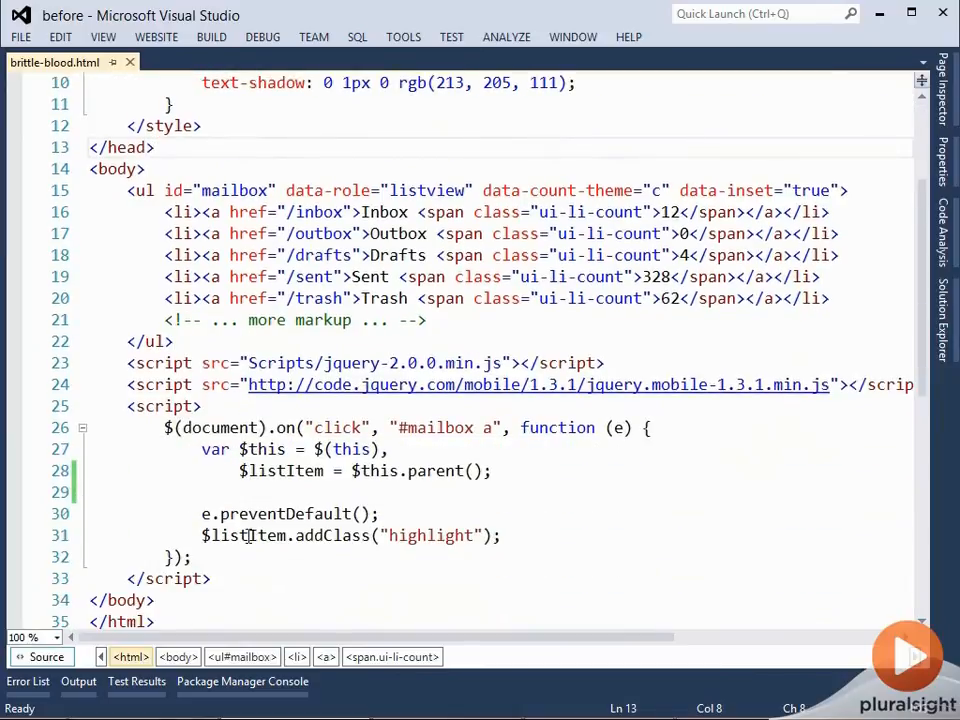
{"action": "scroll", "scroll_direction": "up", "scroll_amount": 3}
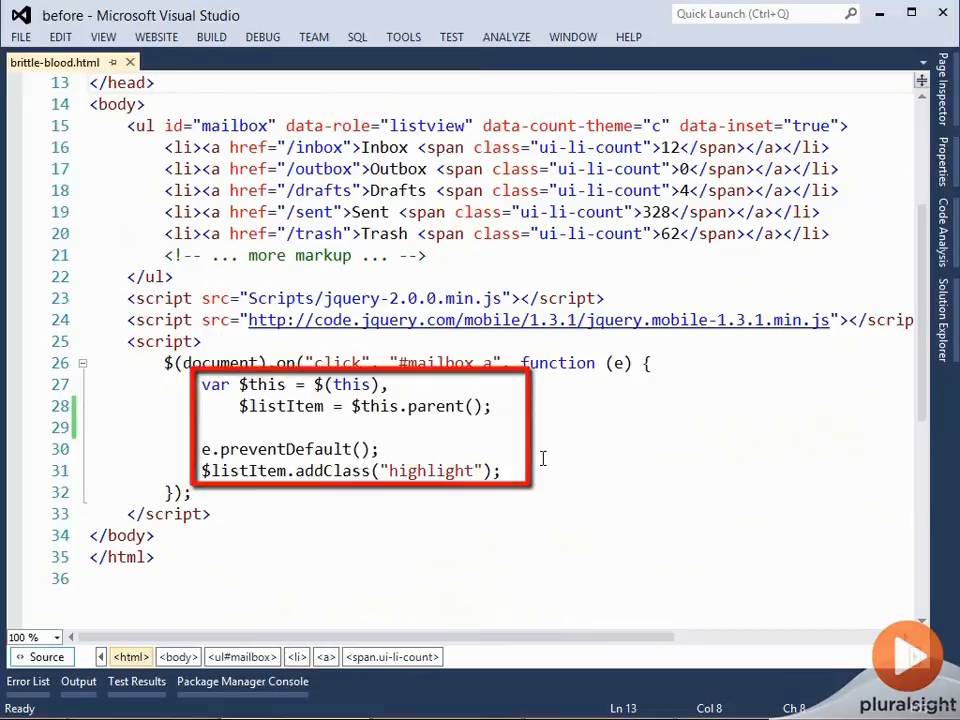
{"action": "mouse_move", "coordinate": [486, 556]}
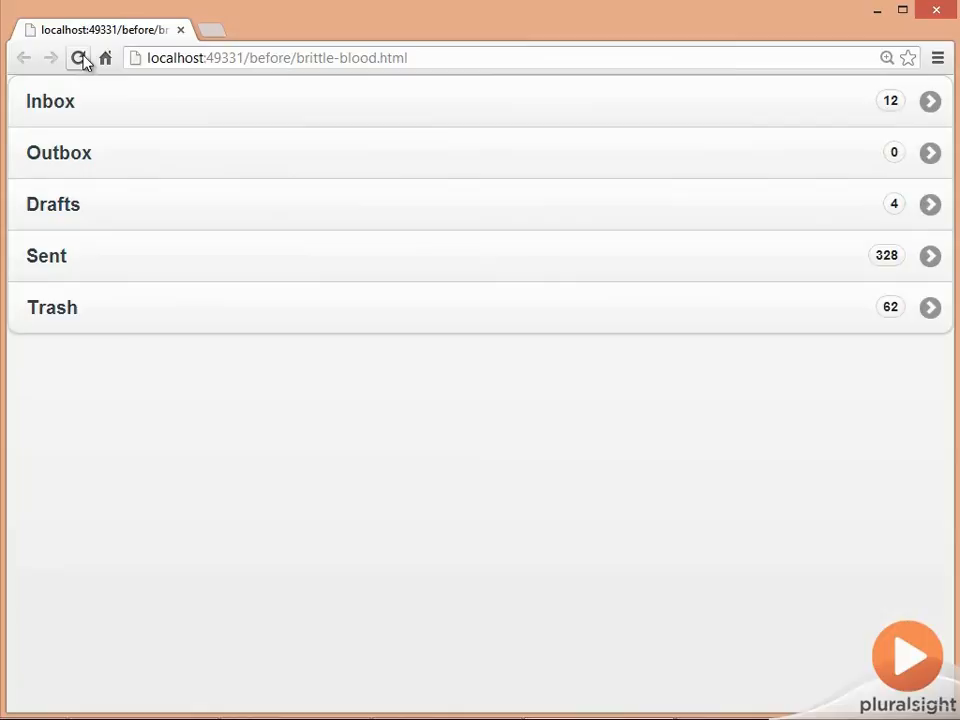
{"action": "mouse_move", "coordinate": [316, 256]}
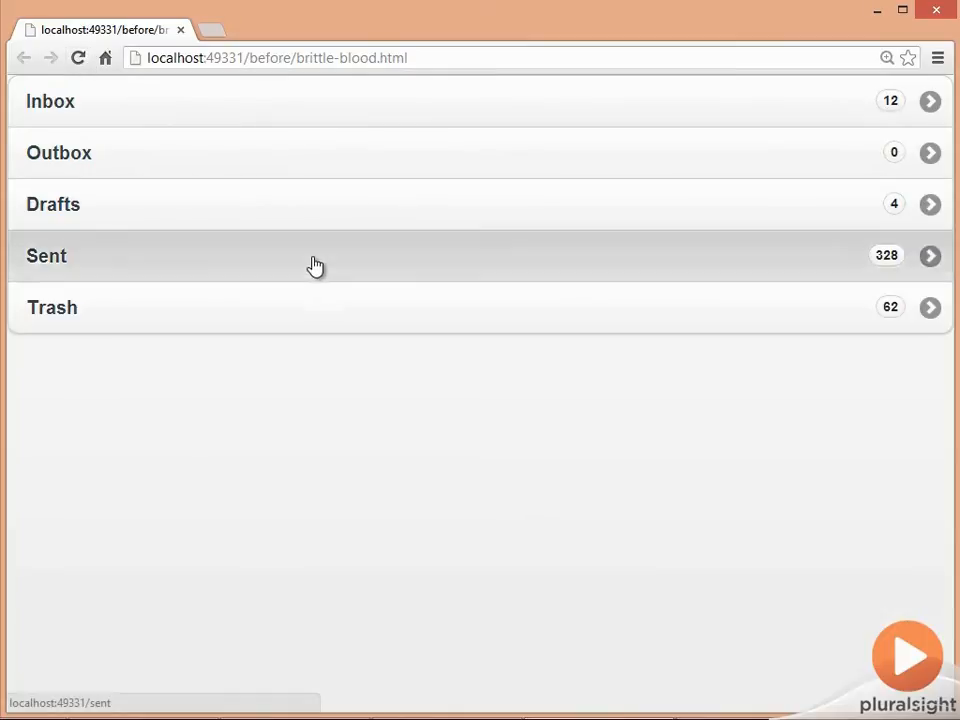
Tap Sent then Outbox to see the missing brown highlight, and bring up Outbox's context menu.
{"action": "left_click", "coordinate": [316, 256]}
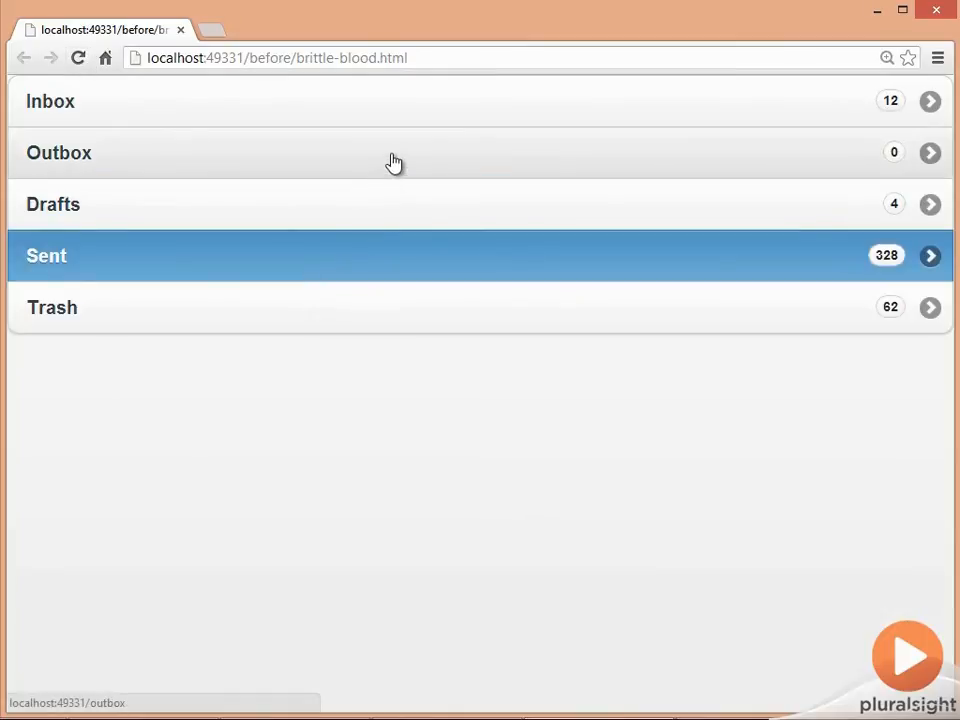
{"action": "left_click", "coordinate": [400, 152]}
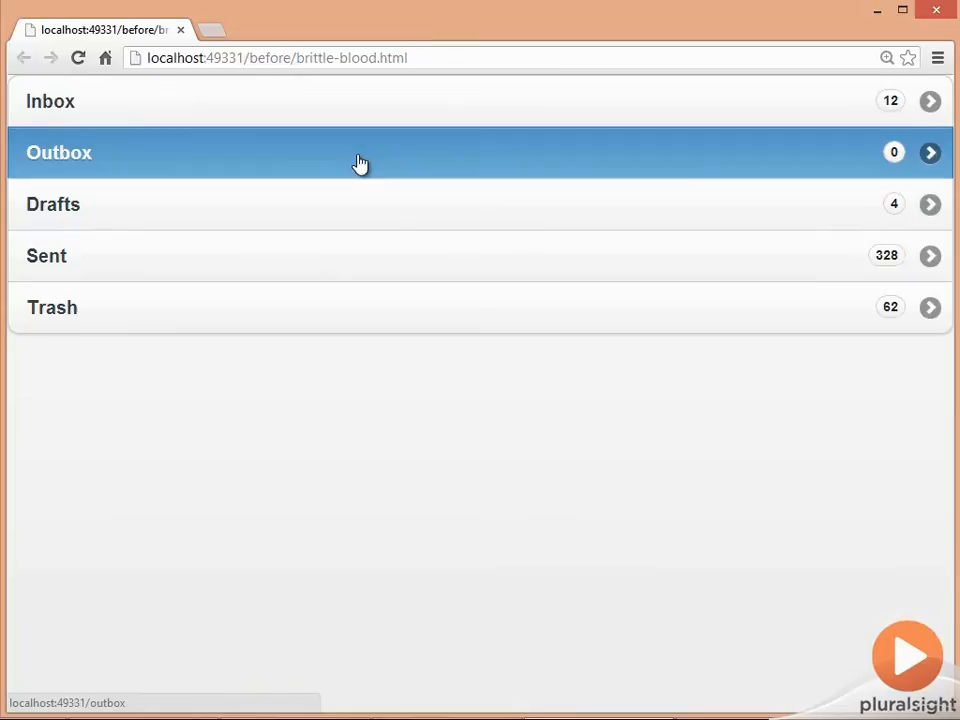
{"action": "right_click", "coordinate": [360, 160]}
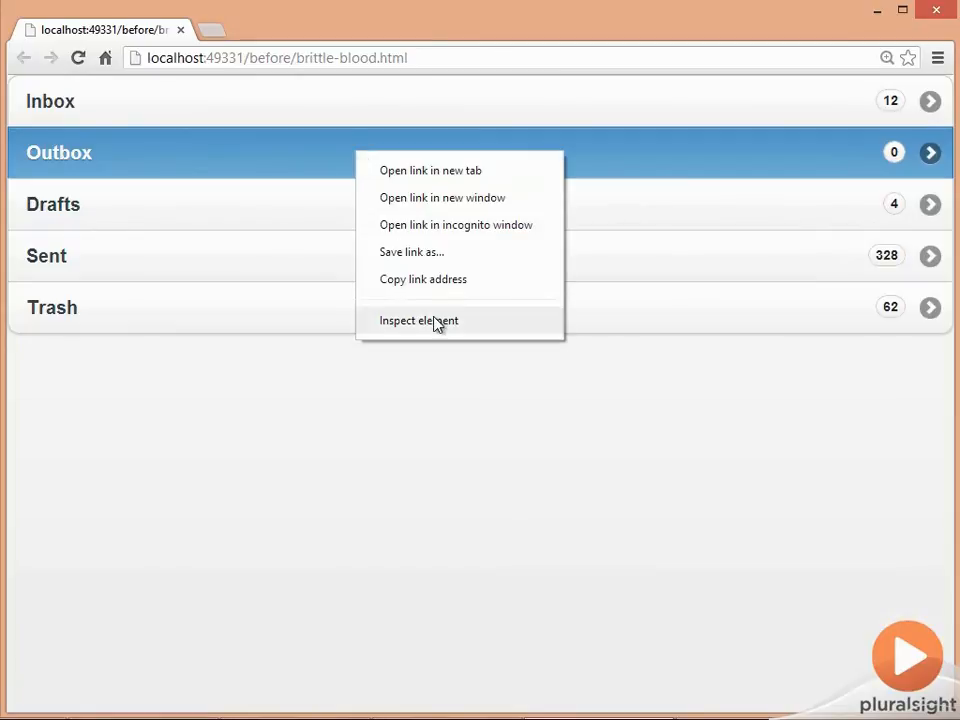
Inspect the Outbox link's markup and select the li that wraps its nested divs.
{"action": "left_click", "coordinate": [418, 320]}
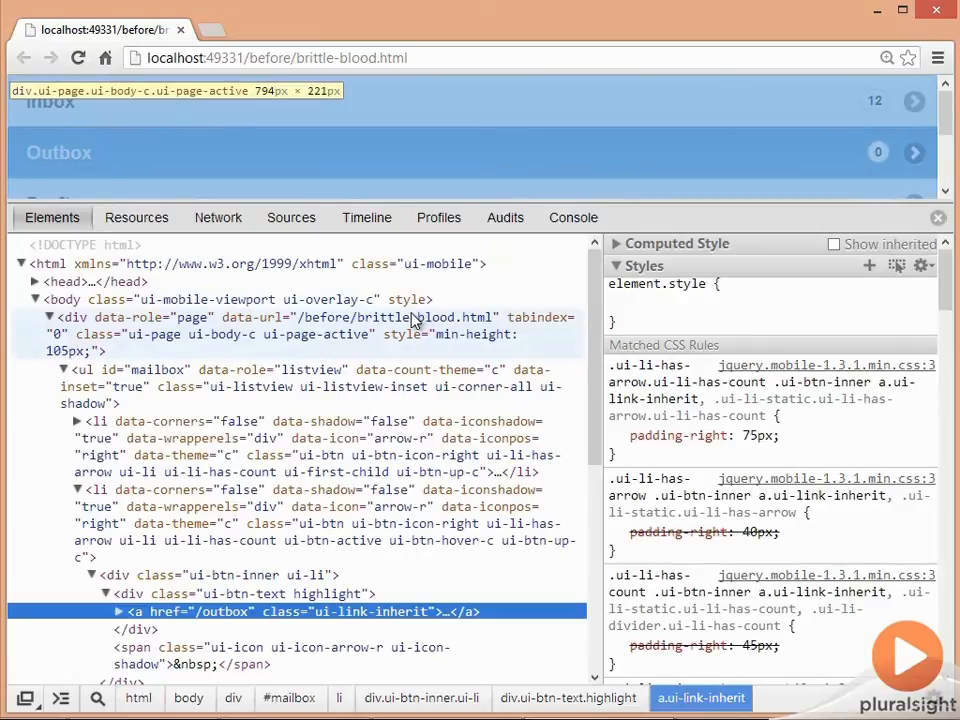
{"action": "mouse_move", "coordinate": [190, 500]}
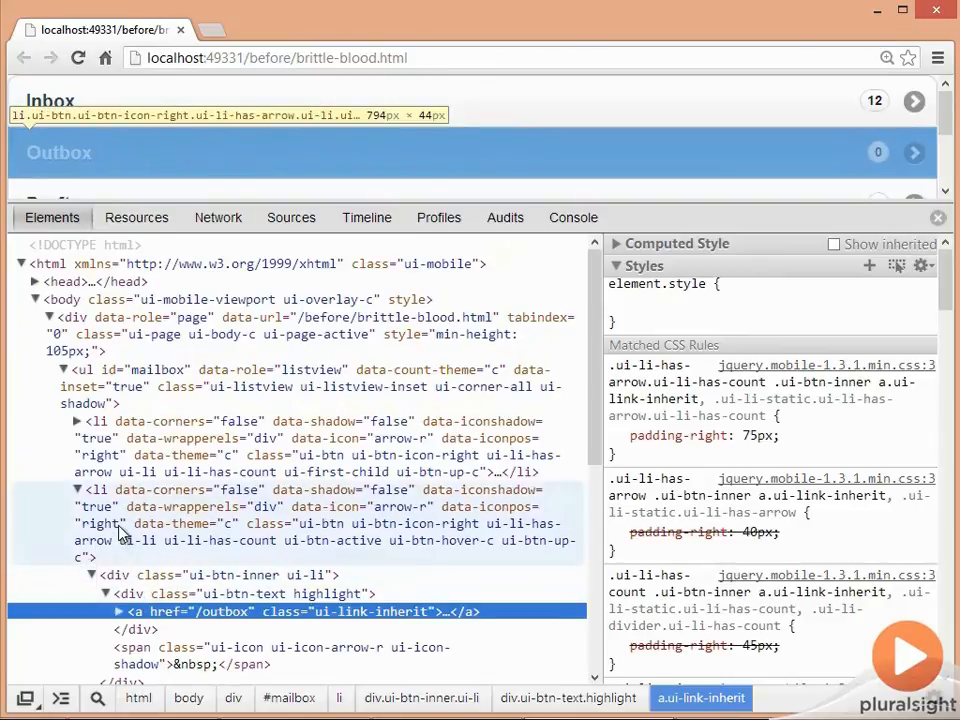
{"action": "left_click", "coordinate": [236, 592]}
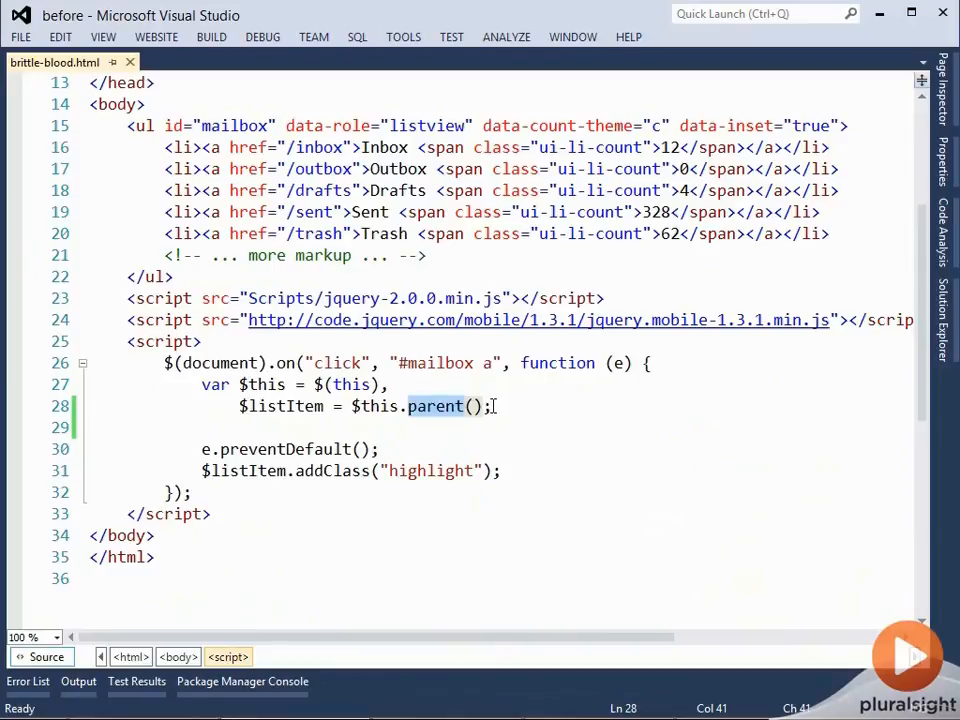
Replace parent() with closest("li") in the click handler on line 28.
{"action": "type", "text": "closes"}
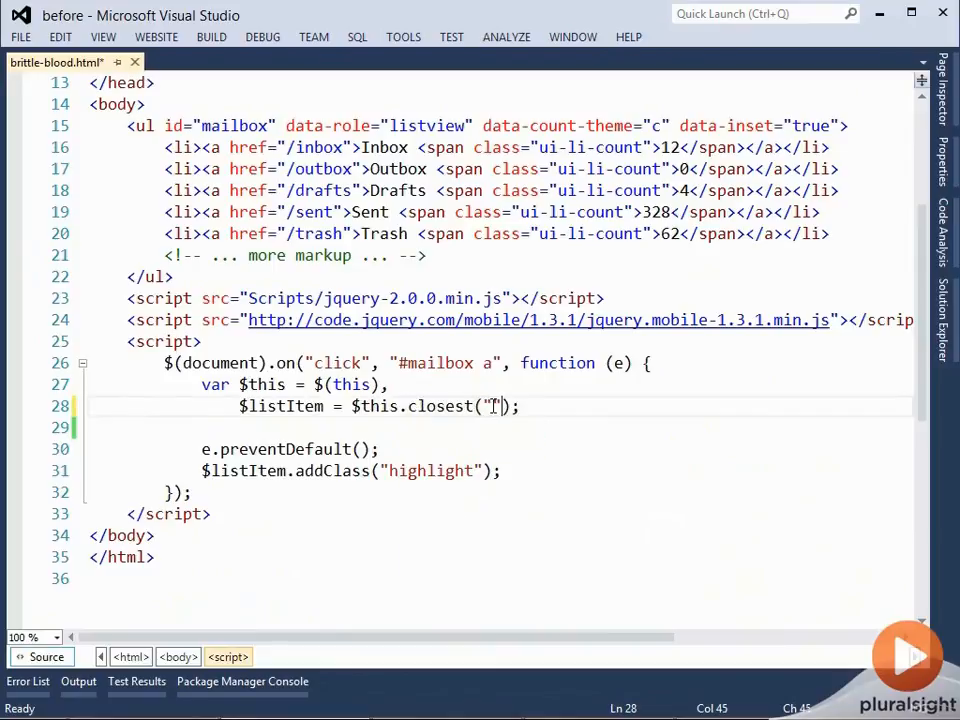
{"action": "key", "text": "Backspace"}
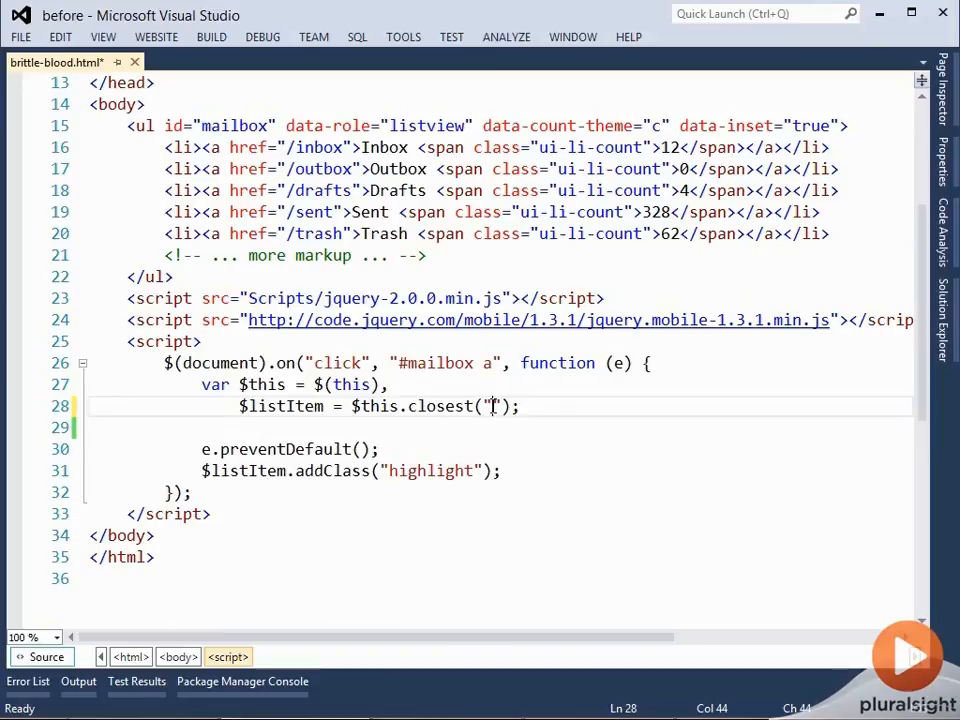
{"action": "type", "text": "li"}
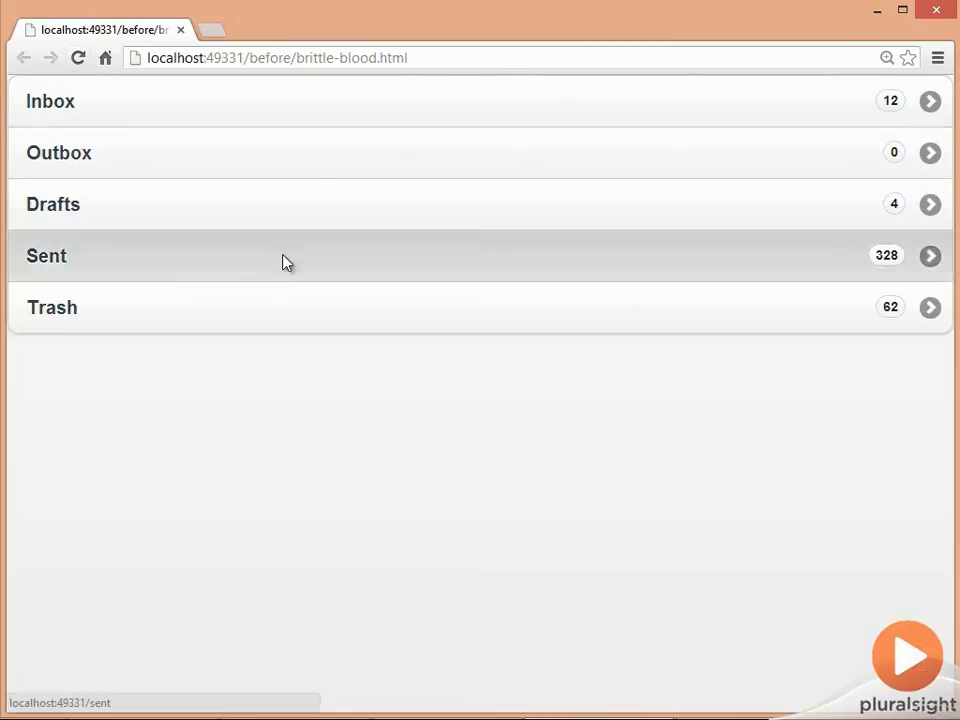
{"action": "mouse_move", "coordinate": [280, 162]}
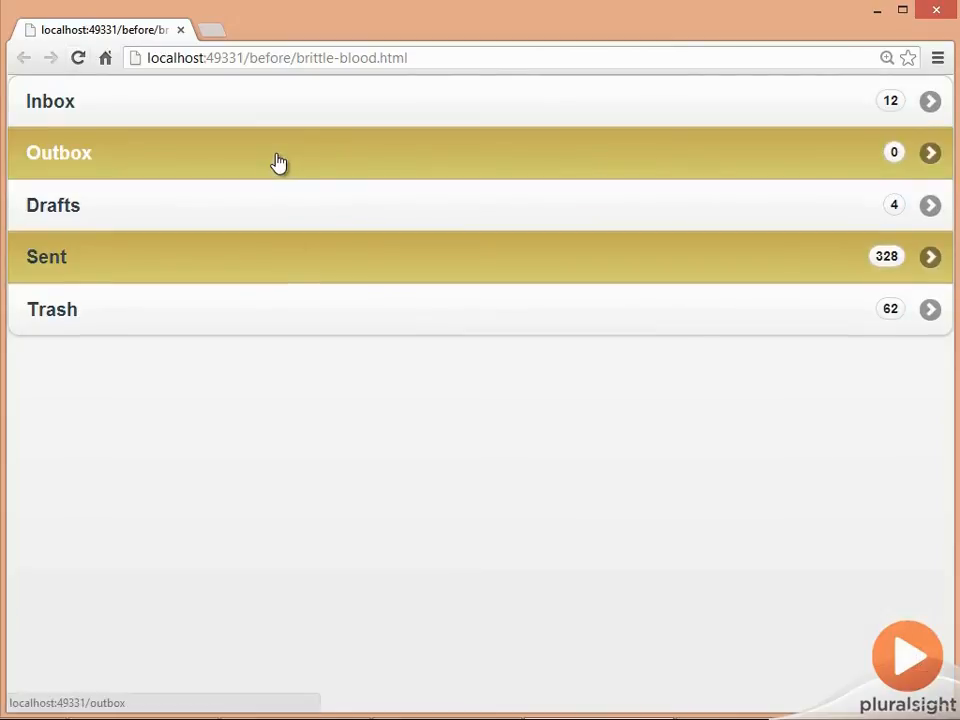